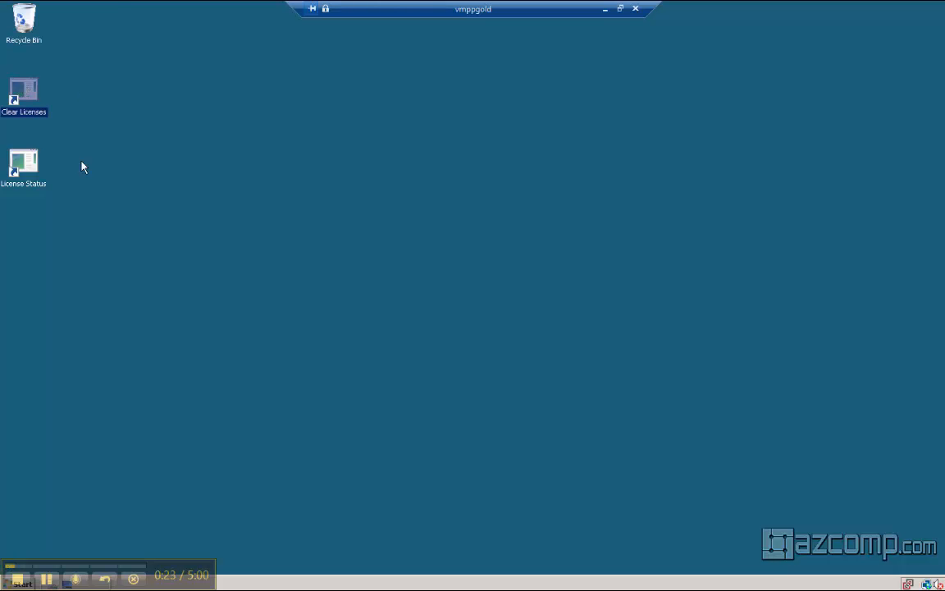
- Select the Clear Licenses and License Status desktop shortcuts to see their location tooltips
click(24, 162)
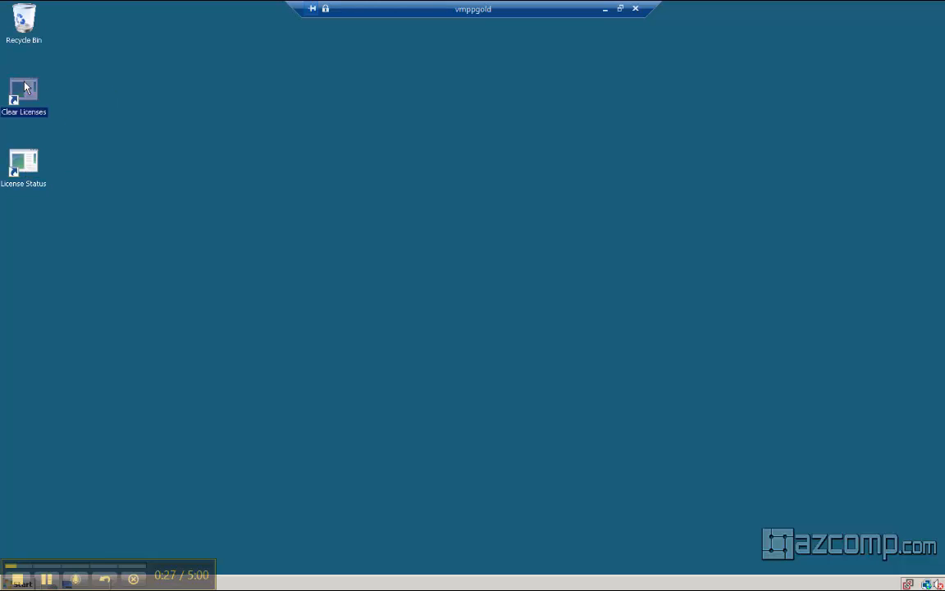
mouse_move(30, 89)
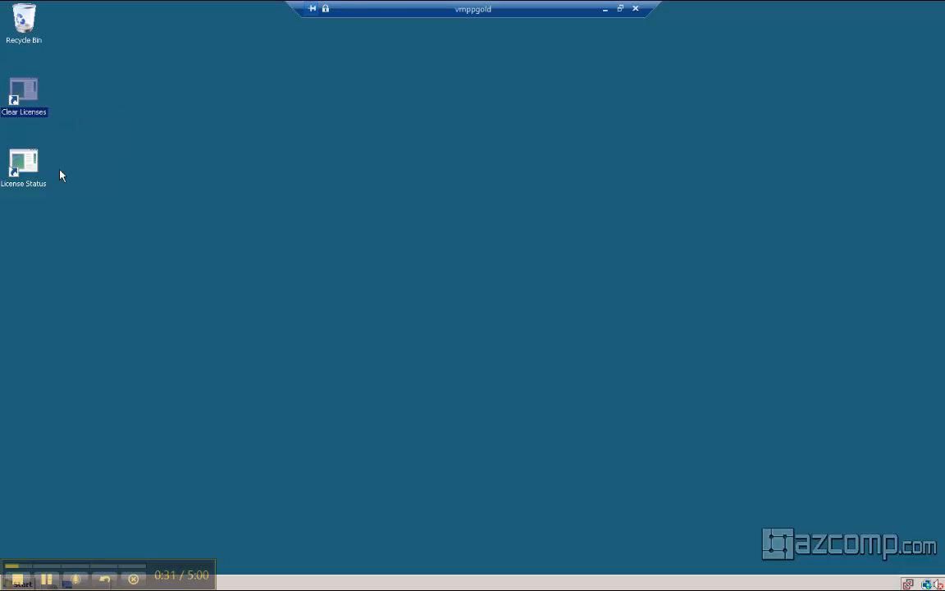
click(24, 160)
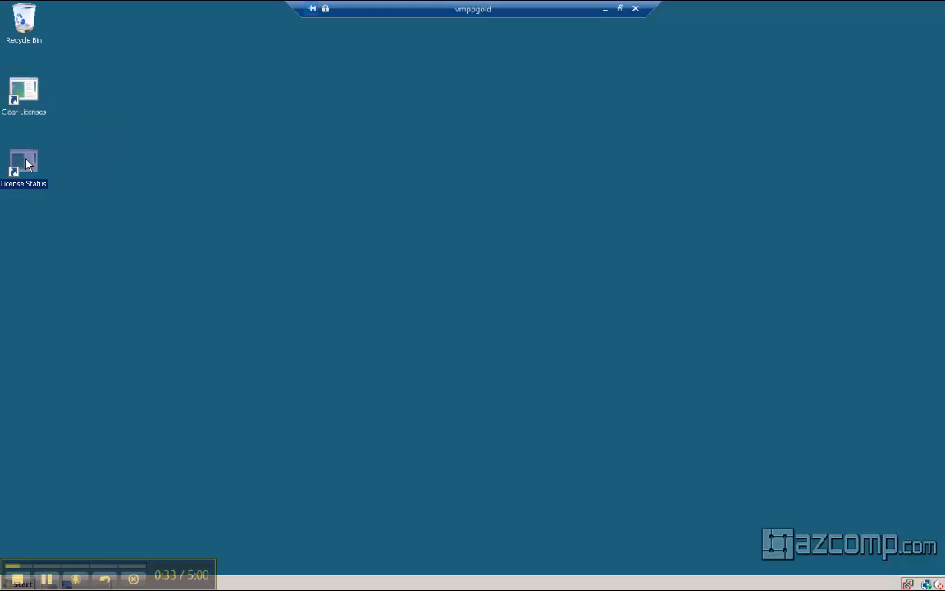
mouse_move(28, 160)
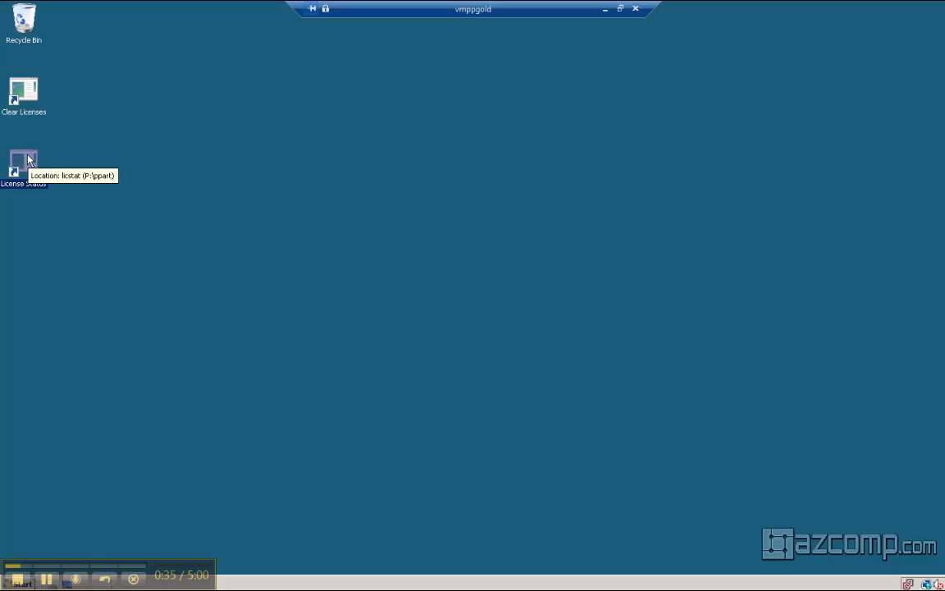
mouse_move(45, 159)
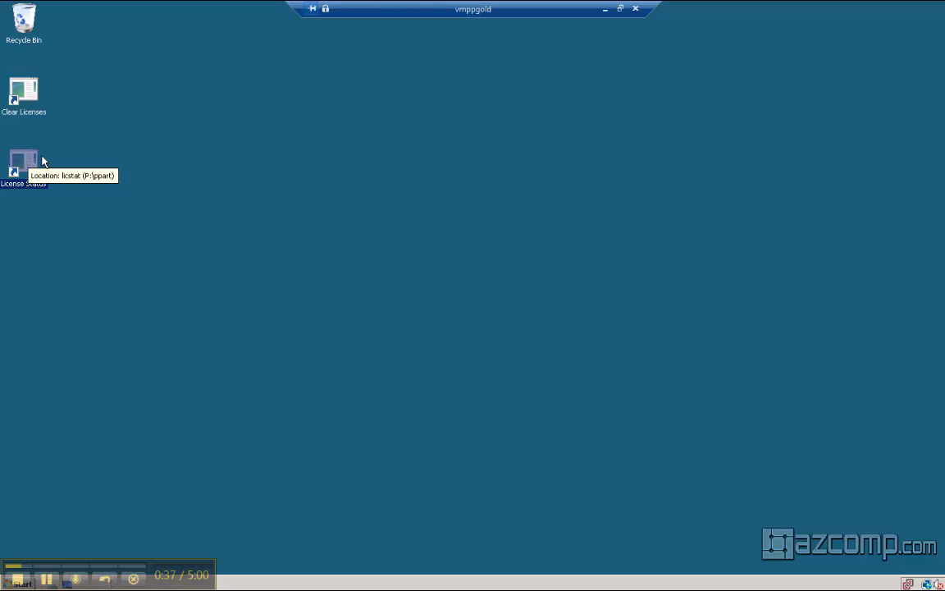
click(23, 160)
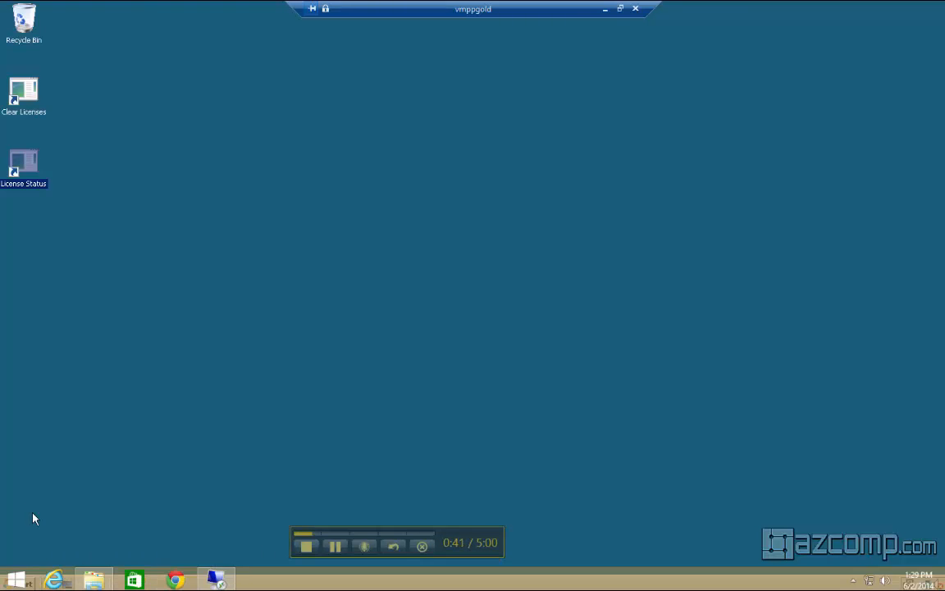
- Open Computer from the Start menu and open the Practice Partner (P:) drive
click(14, 576)
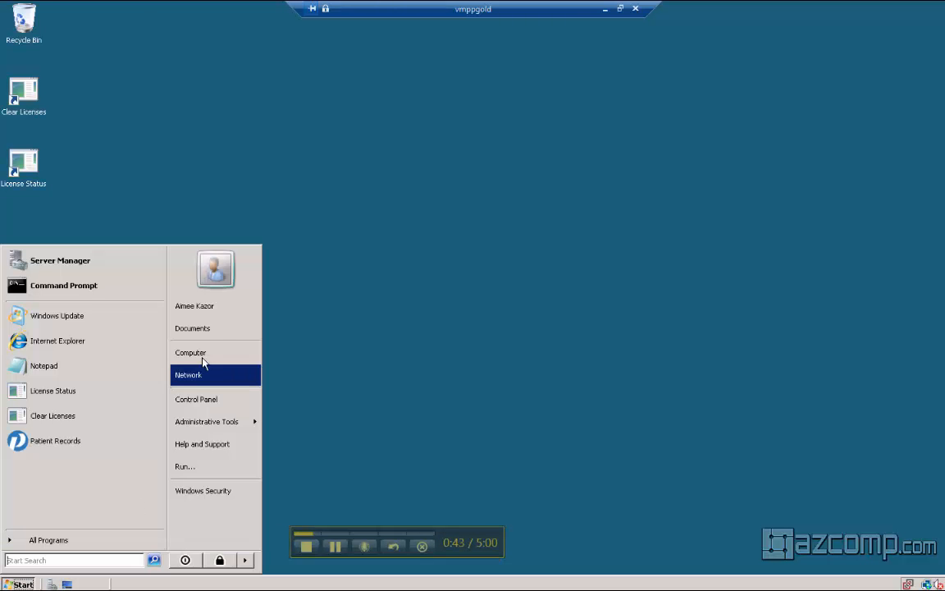
click(190, 352)
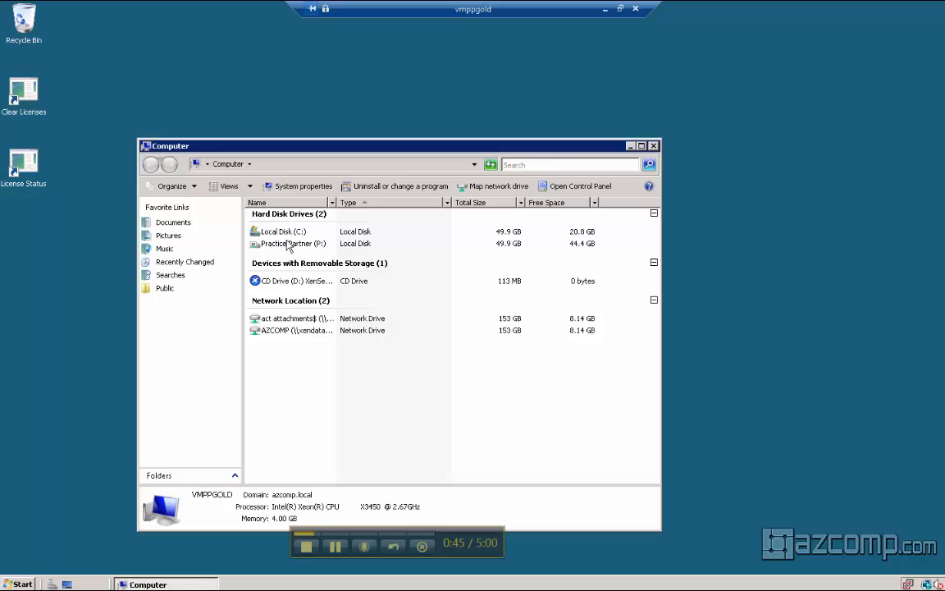
double_click(293, 243)
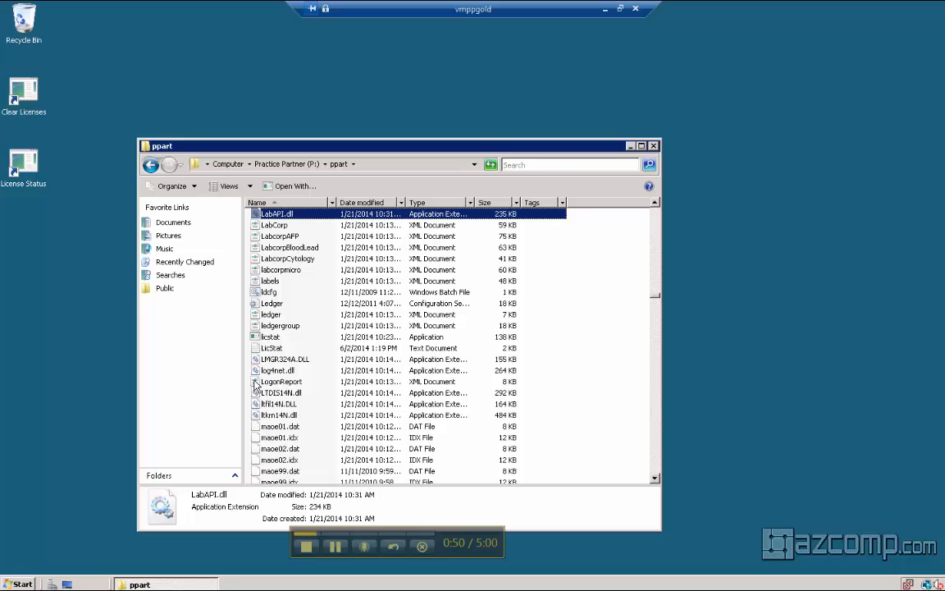
- Select licstat in the ppart folder, then scroll down and select procid
click(271, 337)
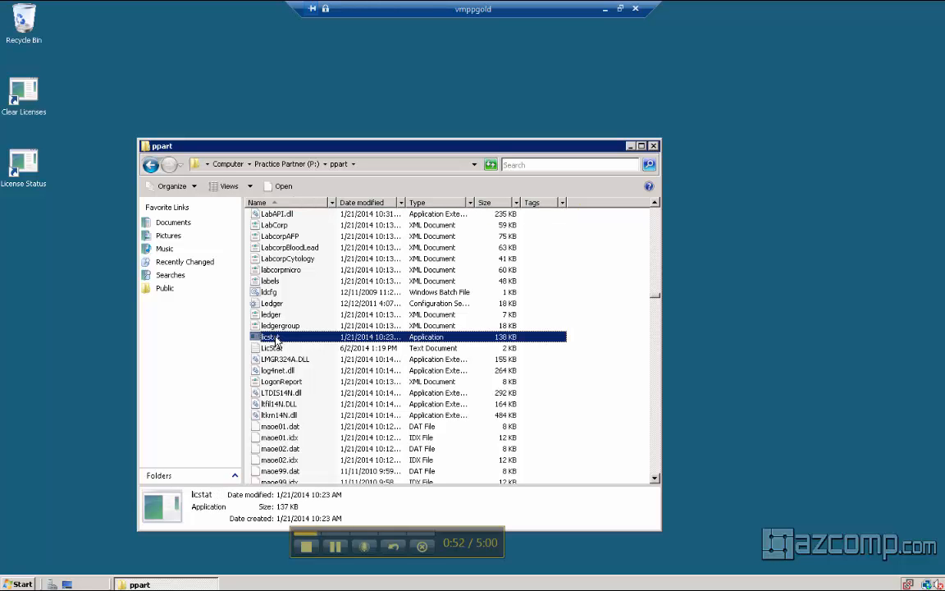
scroll(down, 3)
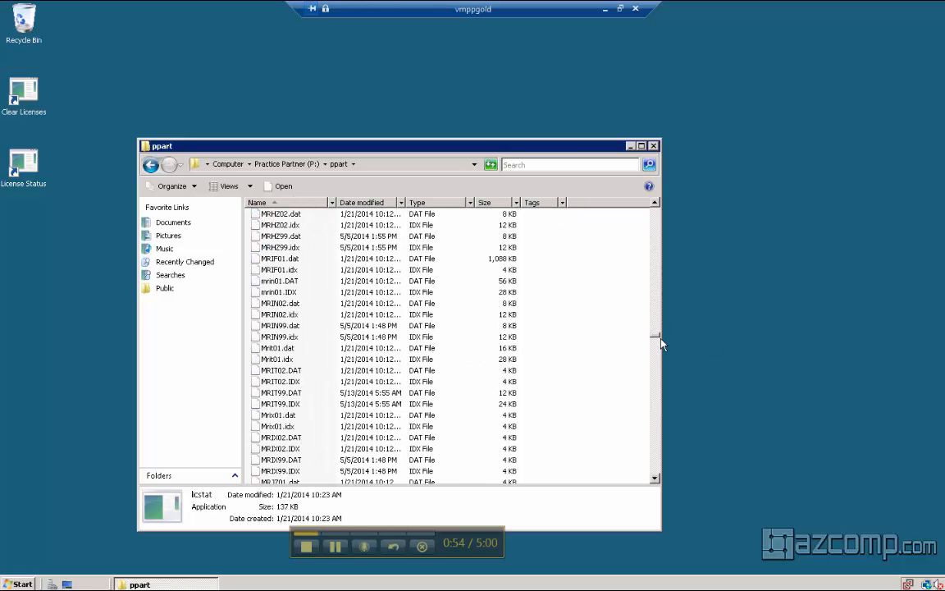
scroll(down, 3)
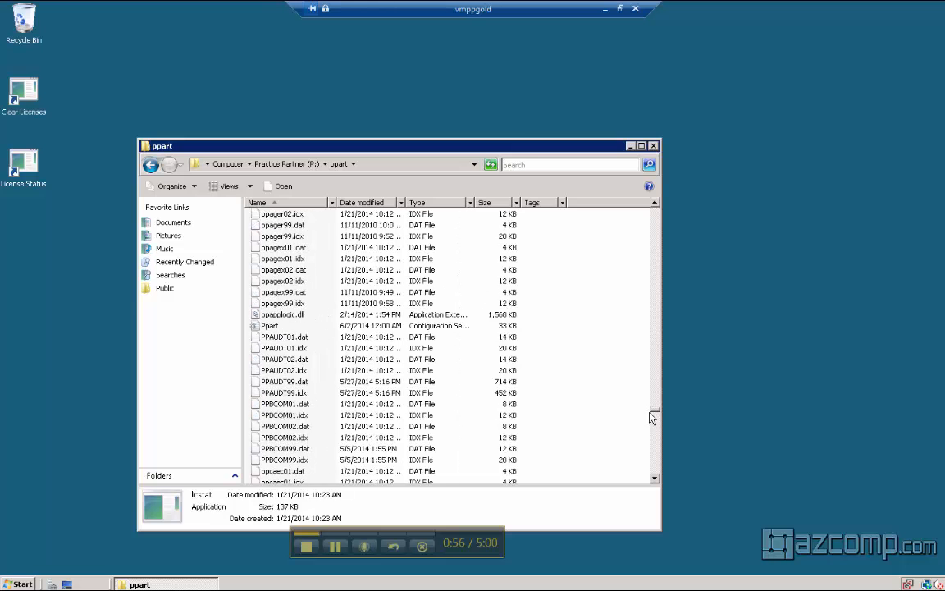
scroll(down, 3)
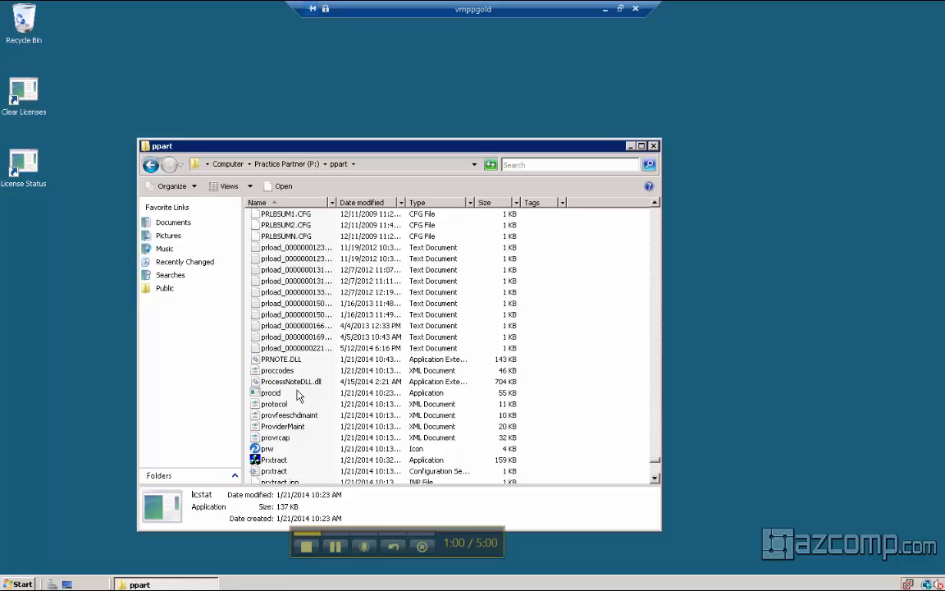
click(271, 393)
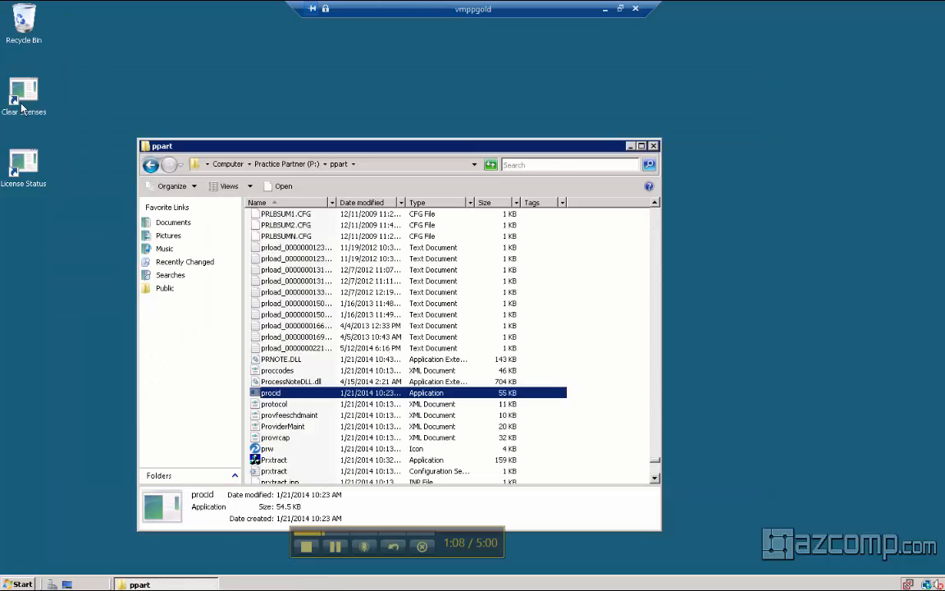
mouse_move(661, 261)
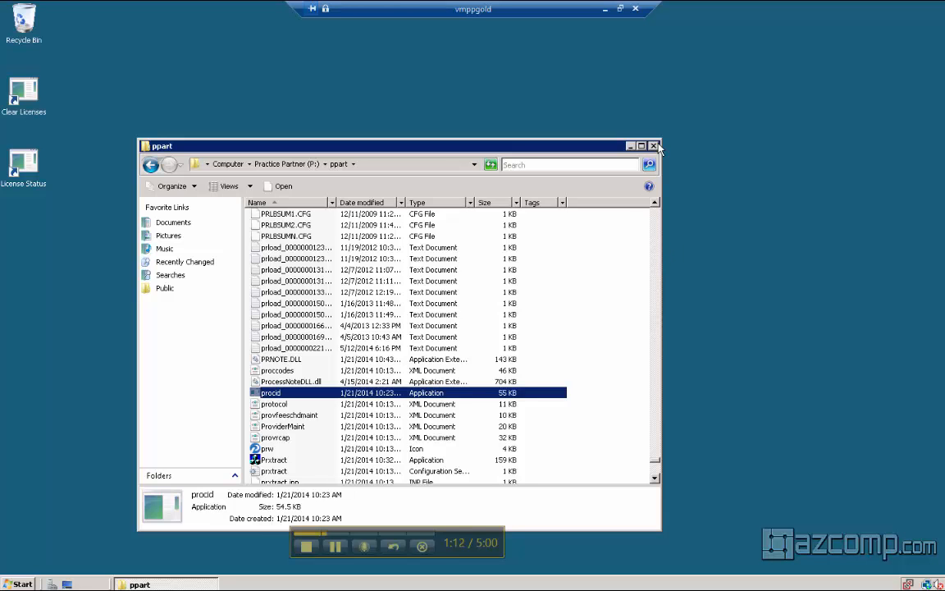
- Close the ppart Explorer window to return to the desktop
click(652, 146)
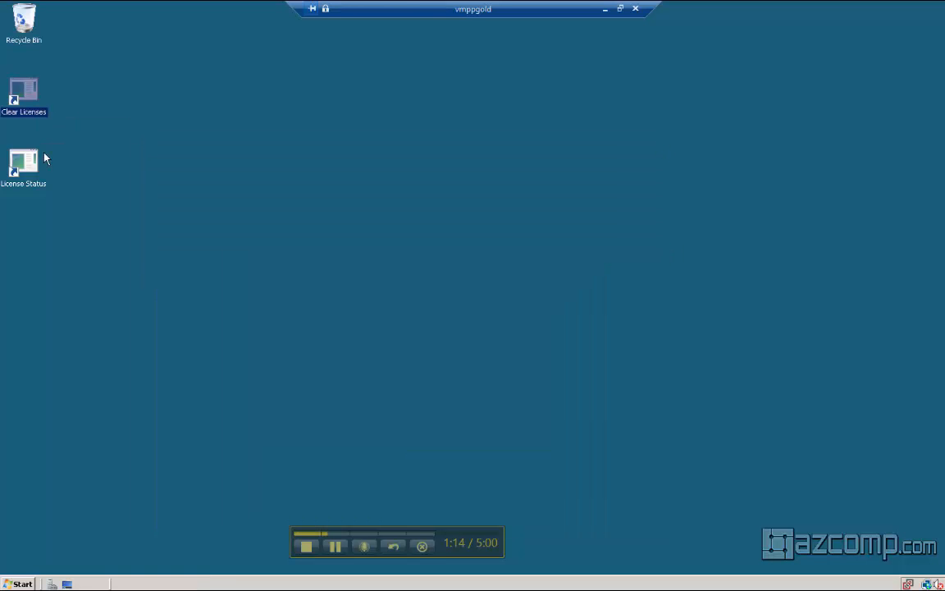
mouse_move(151, 239)
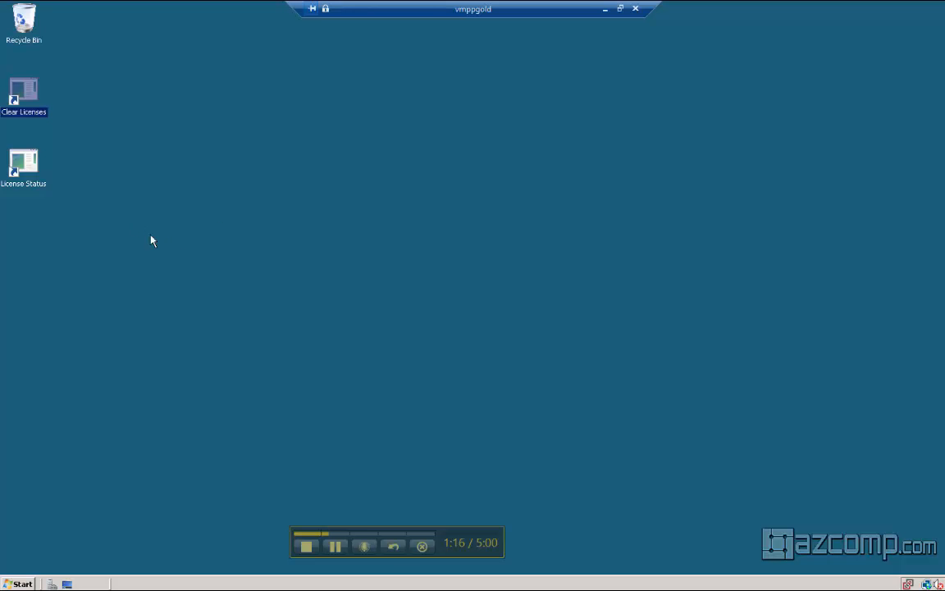